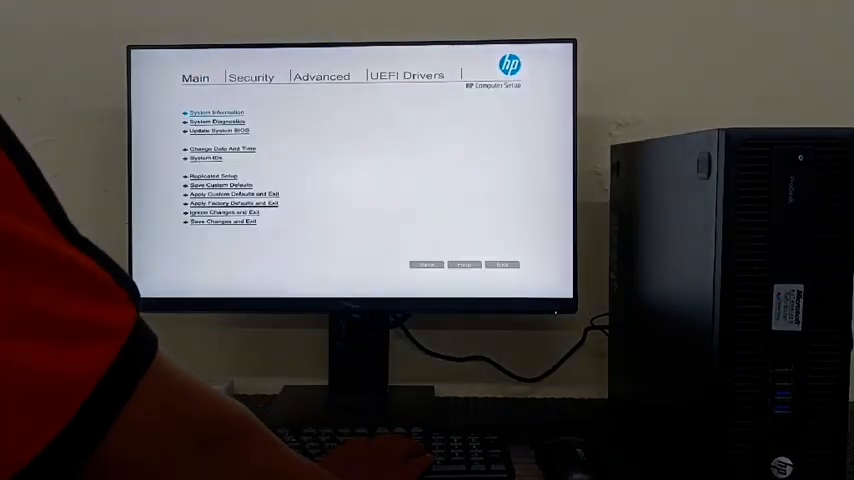
- Set Secure Boot Configuration to 'Legacy Support Disable and Secure Boot Enable' under Advanced
{"action": "left_click", "coordinate": [320, 76]}
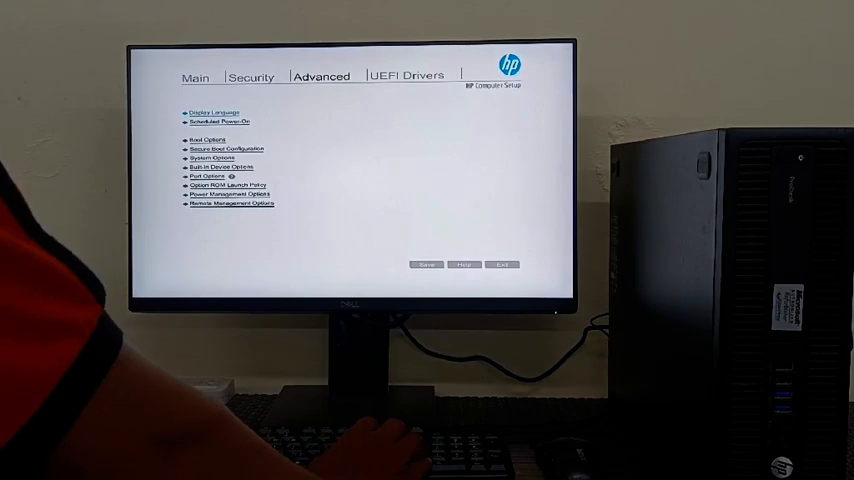
{"action": "left_click", "coordinate": [226, 148]}
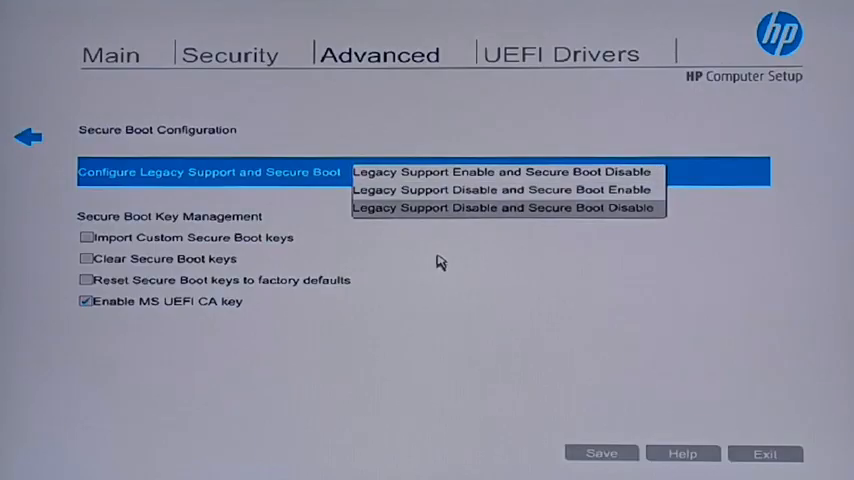
{"action": "left_click", "coordinate": [506, 188]}
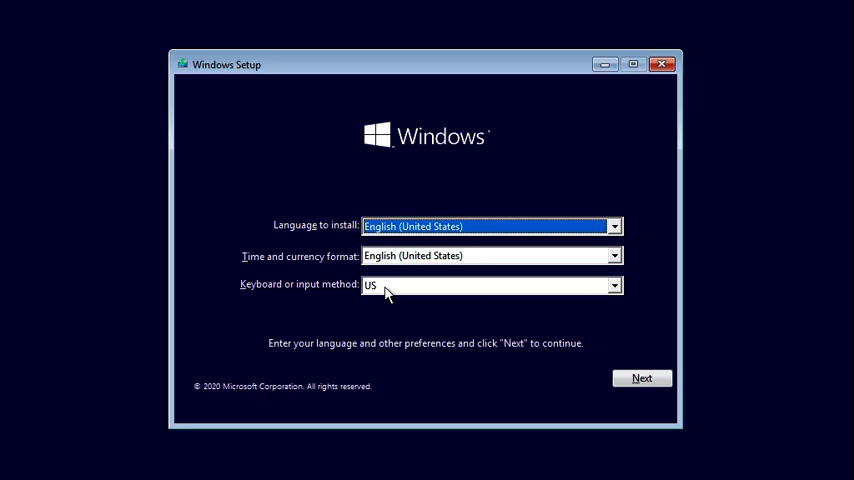
- Accept English (United States) language and US keyboard, then begin the Windows installation
{"action": "left_click", "coordinate": [642, 376]}
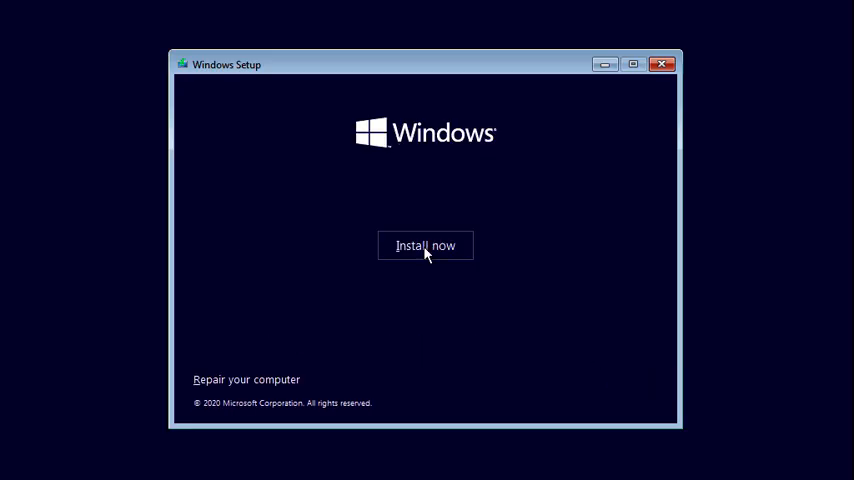
{"action": "left_click", "coordinate": [424, 244]}
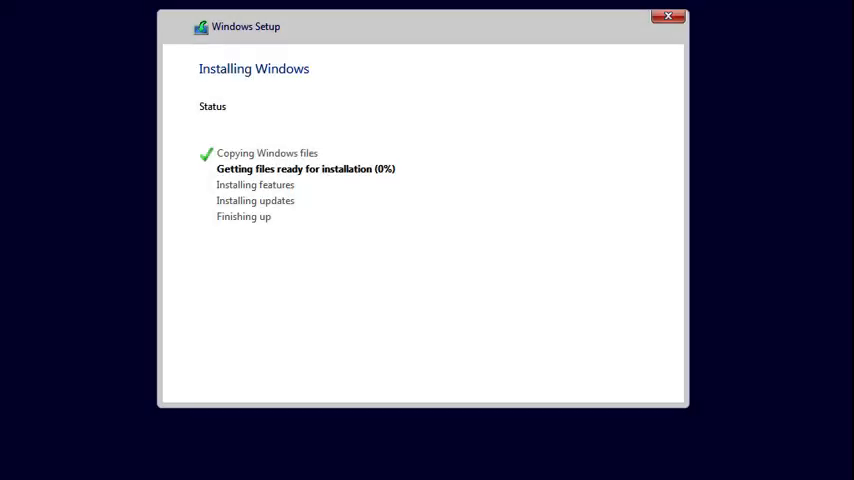